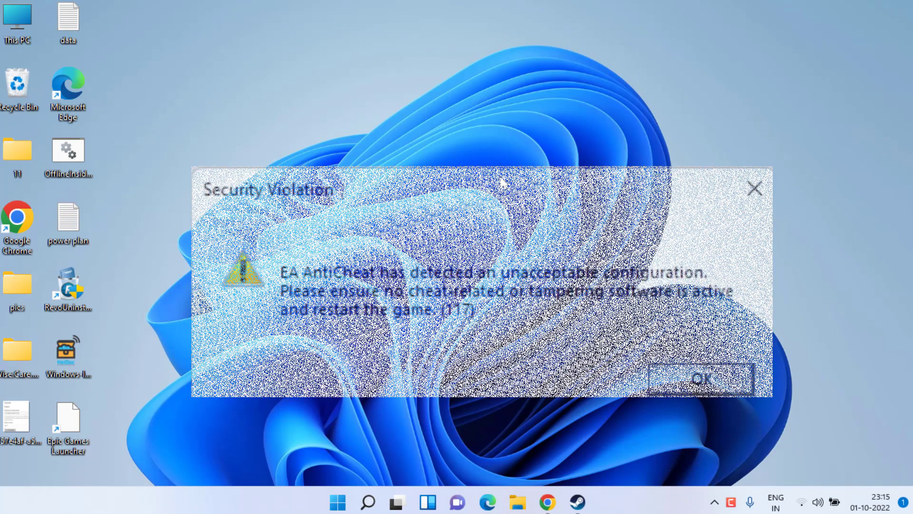
- Dismiss the EA AntiCheat security violation error (117) with OK
left_click(703, 379)
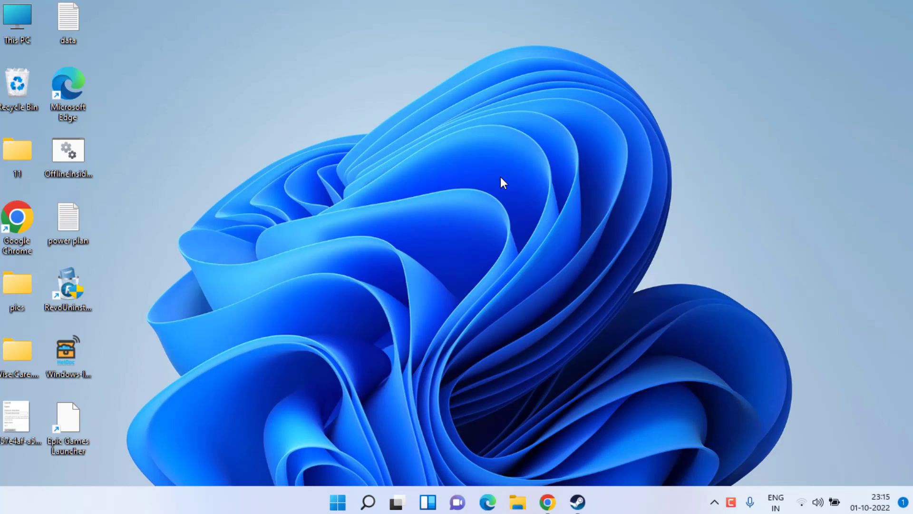
mouse_move(571, 454)
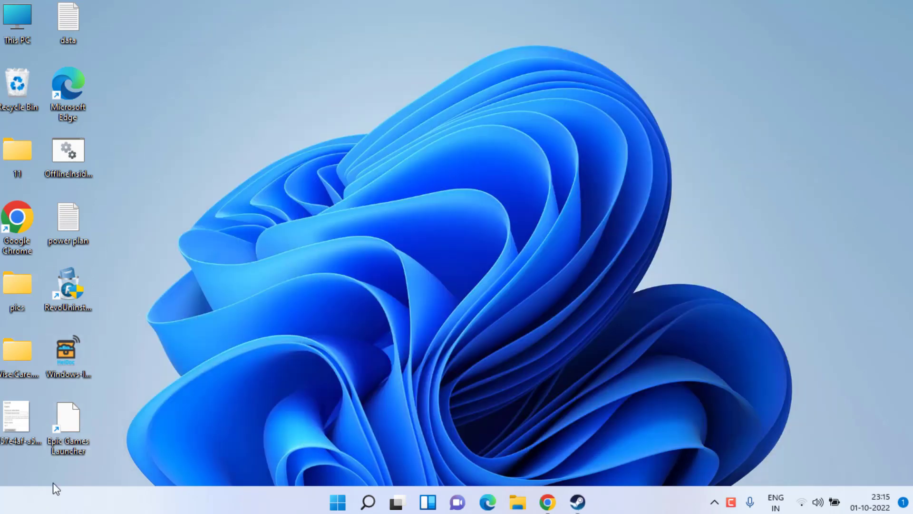
mouse_move(398, 339)
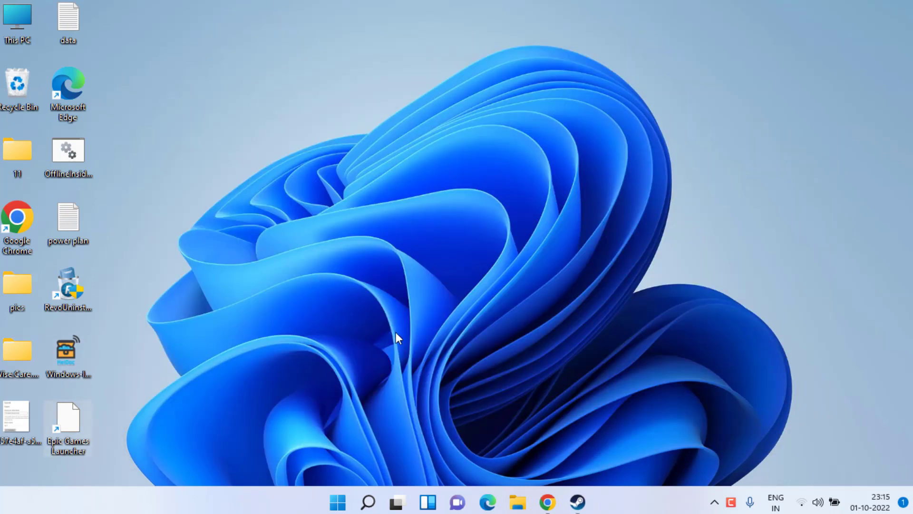
mouse_move(249, 367)
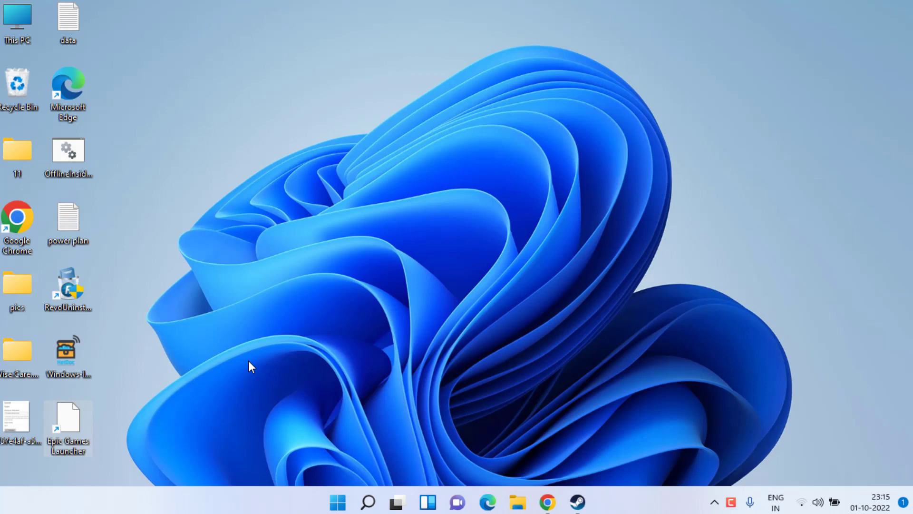
mouse_move(244, 369)
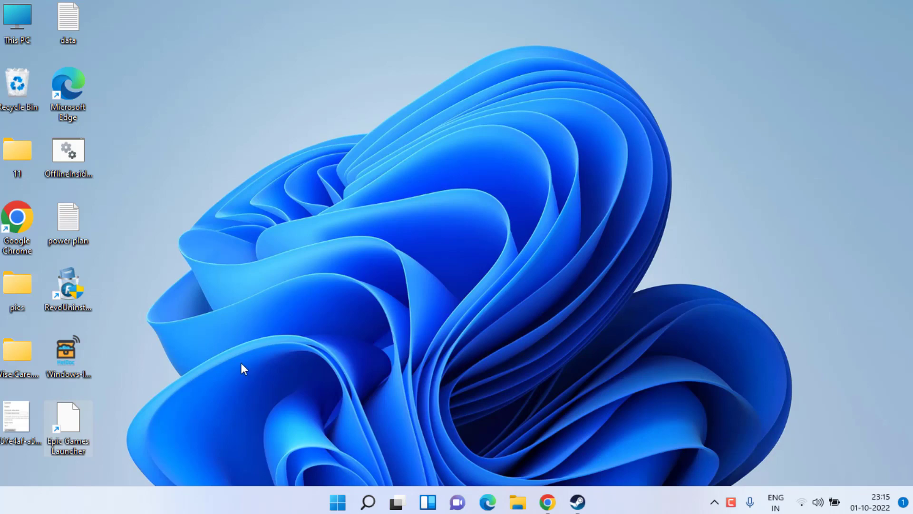
- Set the Epic Games Launcher shortcut to run as administrator via its Compatibility properties and apply
right_click(67, 416)
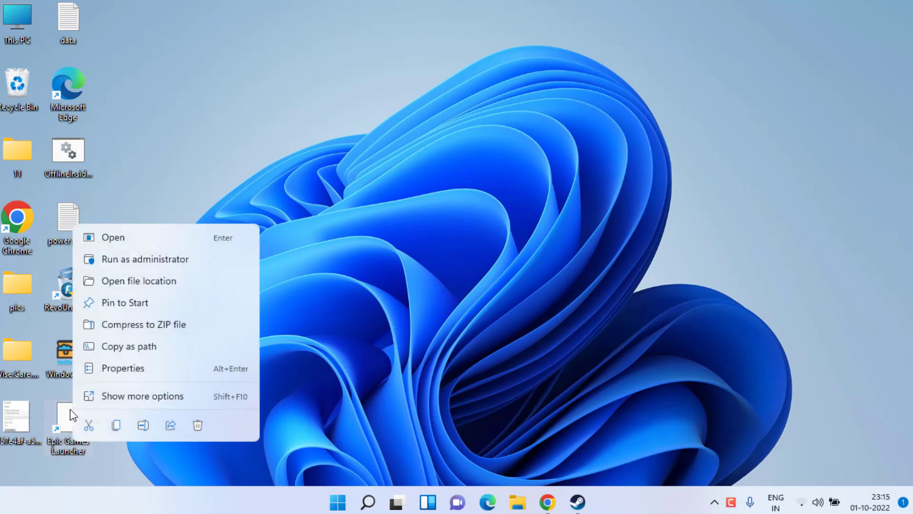
left_click(122, 367)
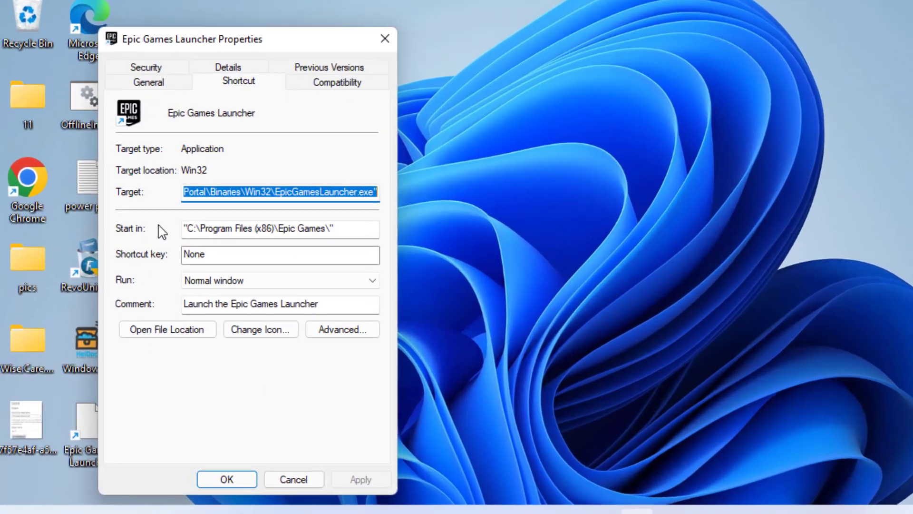
left_click(336, 81)
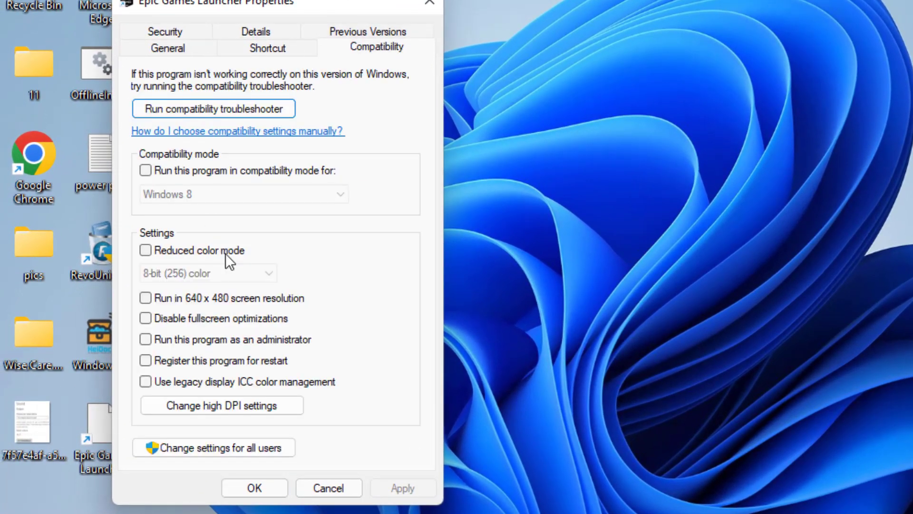
mouse_move(242, 347)
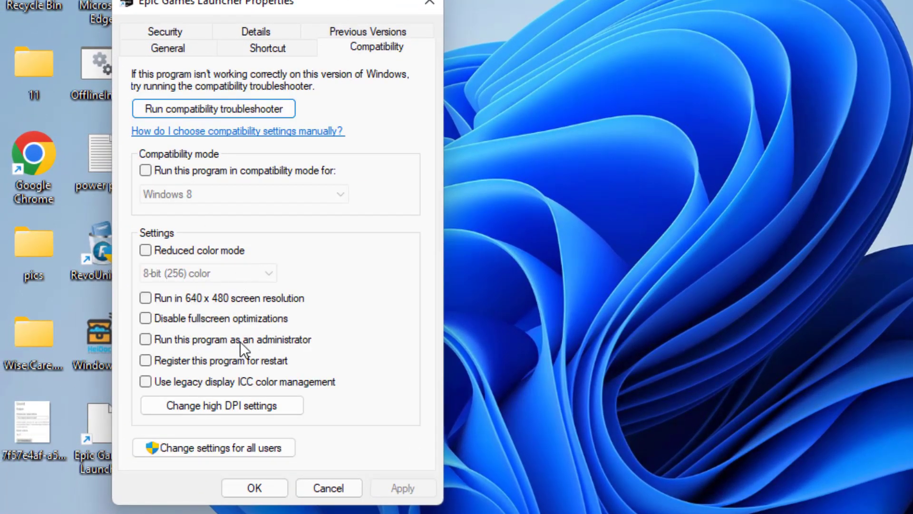
left_click(146, 338)
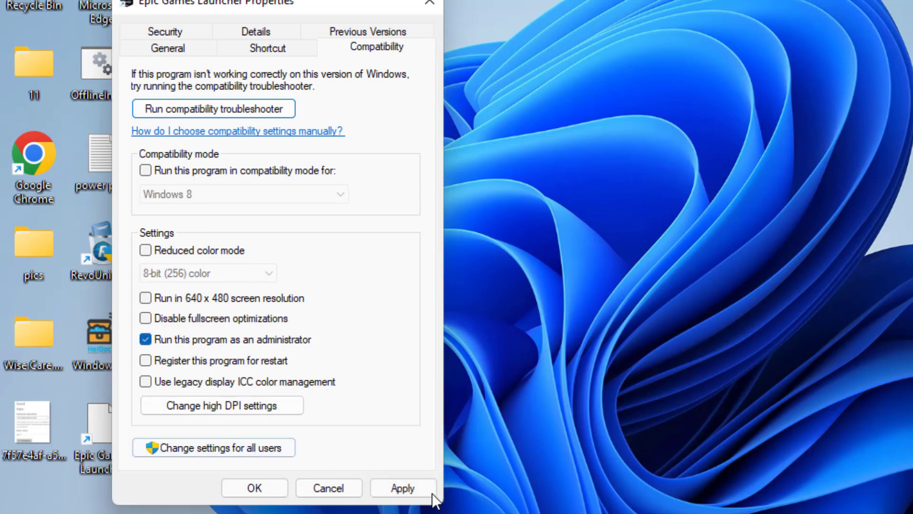
left_click(253, 487)
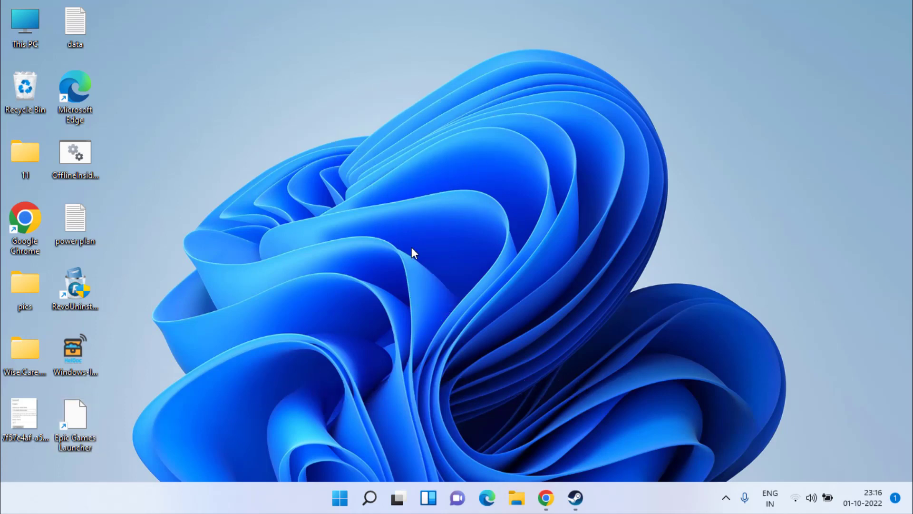
mouse_move(434, 308)
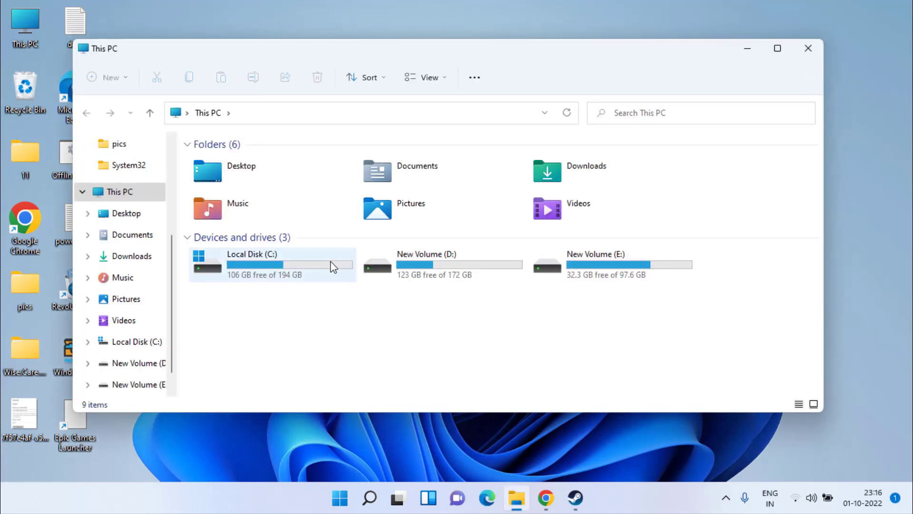
- Navigate to C:\Program Files\EA\AC and select the EAAntiCheat.Installer file
double_click(251, 266)
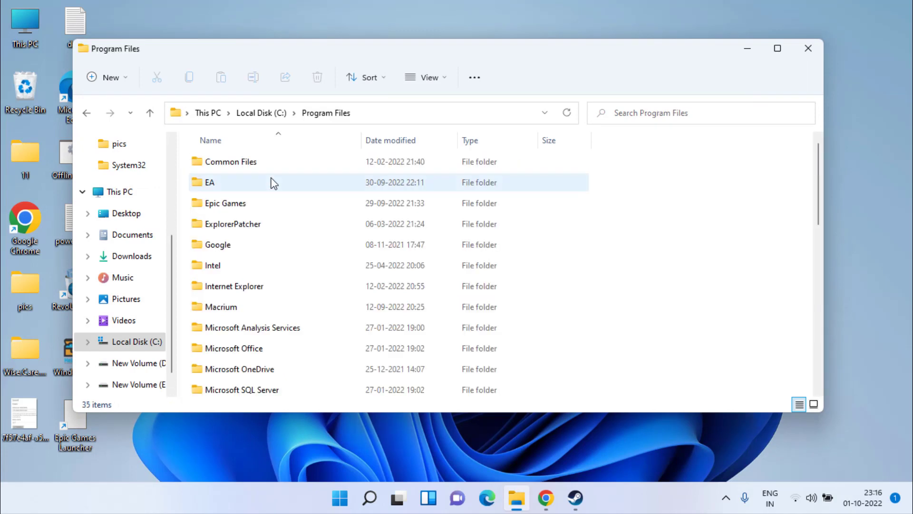
double_click(209, 182)
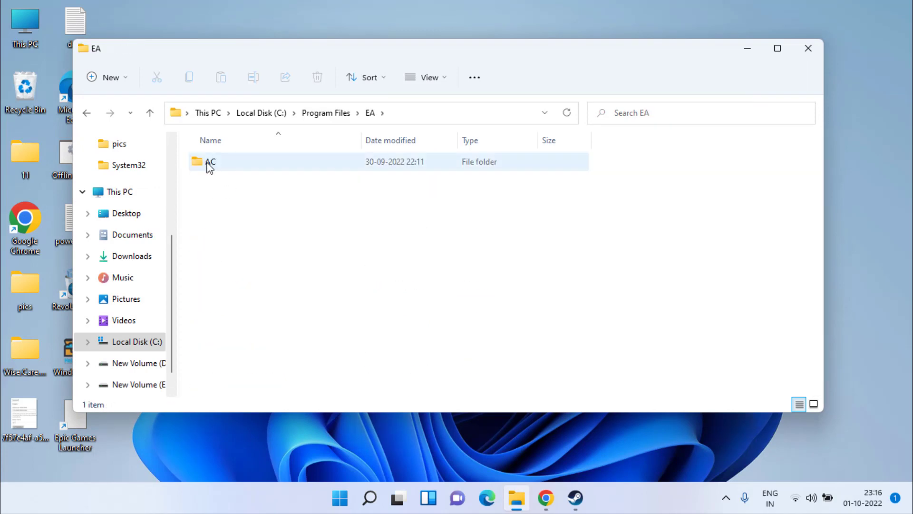
double_click(209, 161)
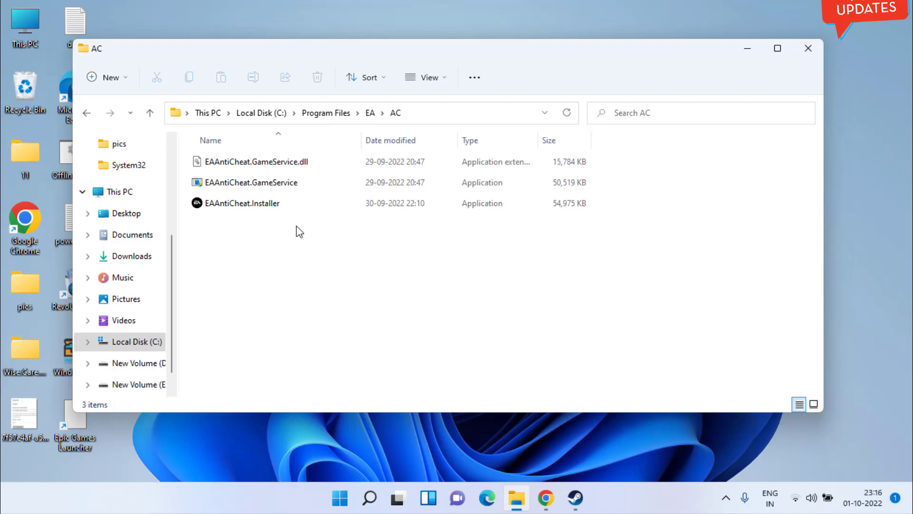
left_click(242, 203)
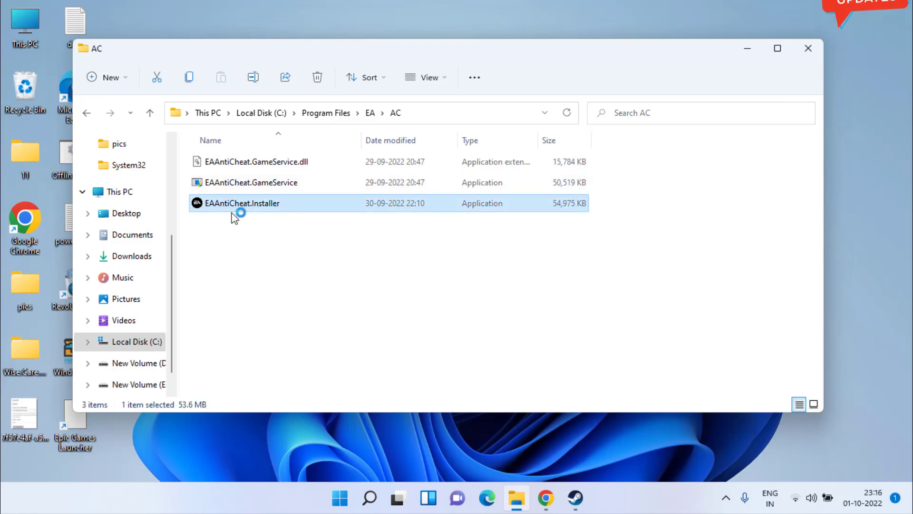
- Run EAAntiCheat.Installer and uninstall EA AntiCheat for (Installed) FIFA 23
double_click(242, 203)
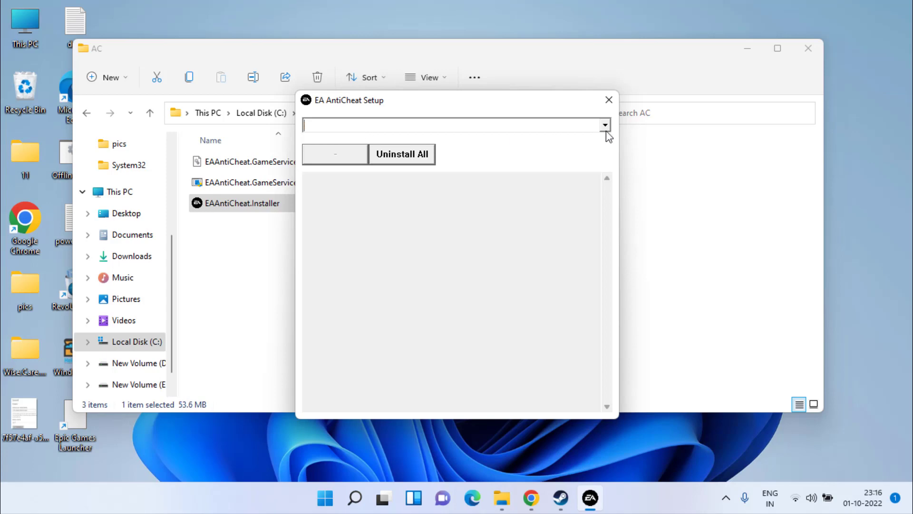
left_click(605, 125)
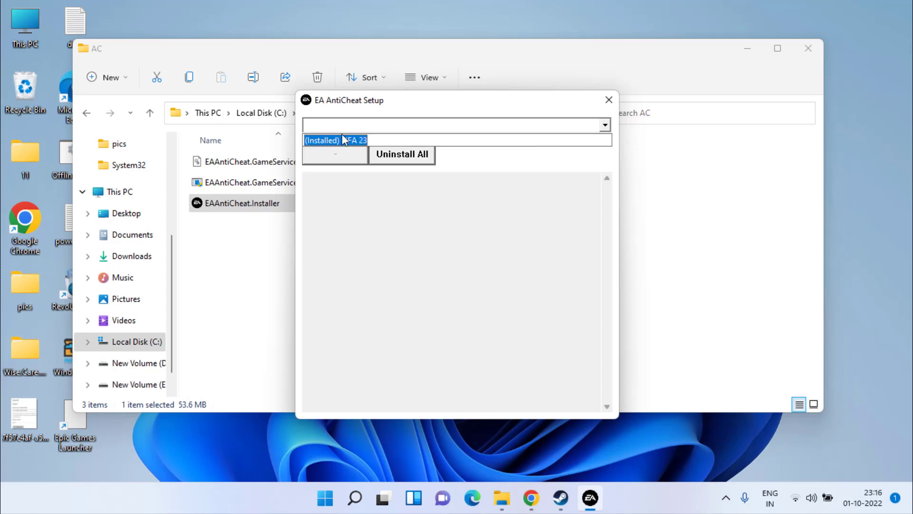
left_click(335, 140)
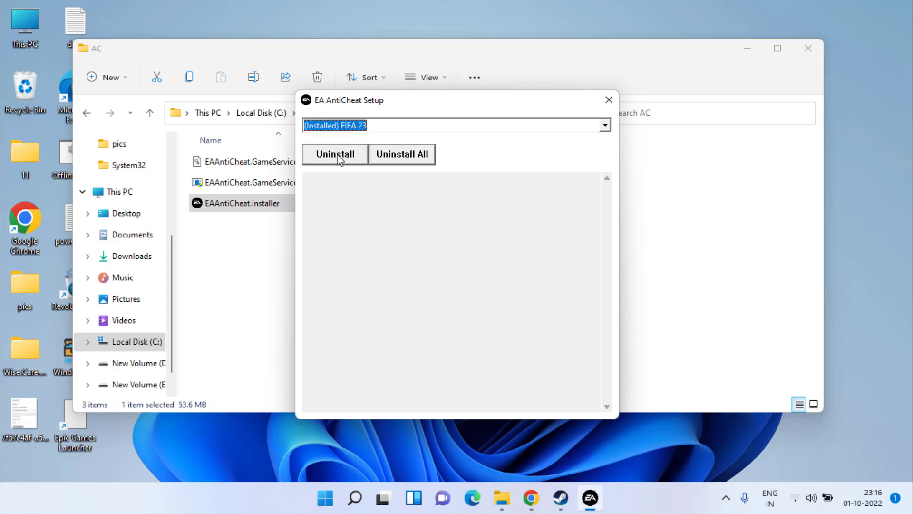
left_click(335, 154)
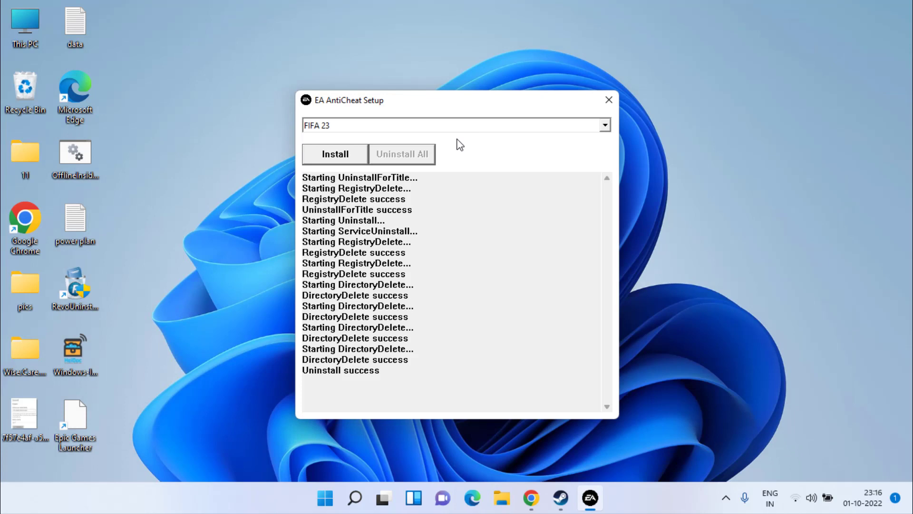
left_click(609, 99)
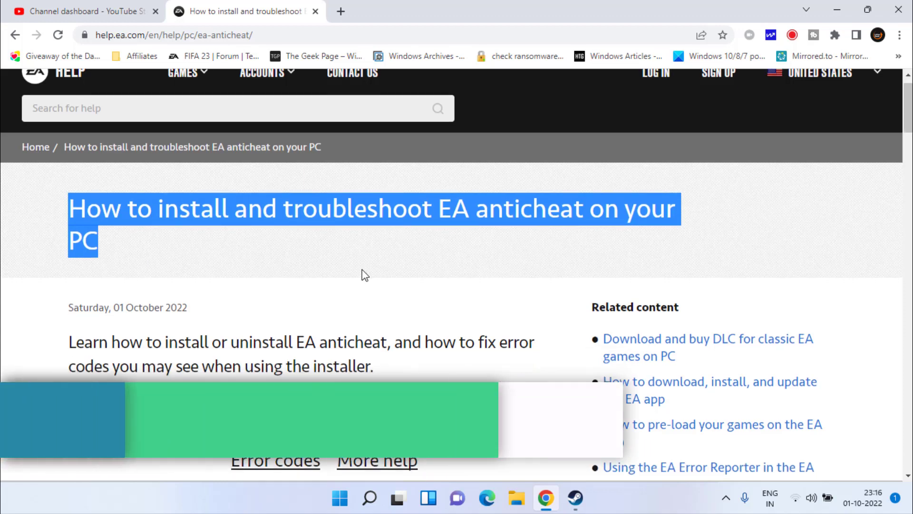
- Download the EA AntiCheat installer from EA Help into Desktop\pics and run it
scroll("down", 3)
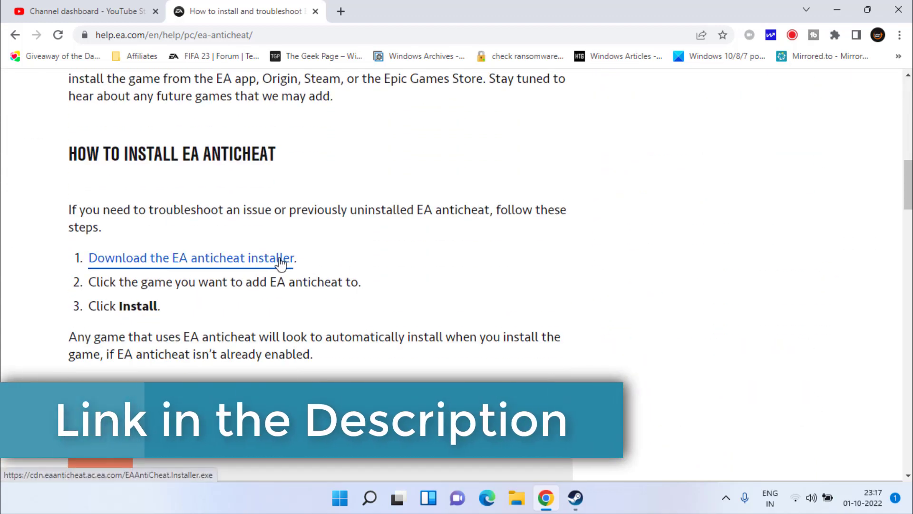
left_click(191, 258)
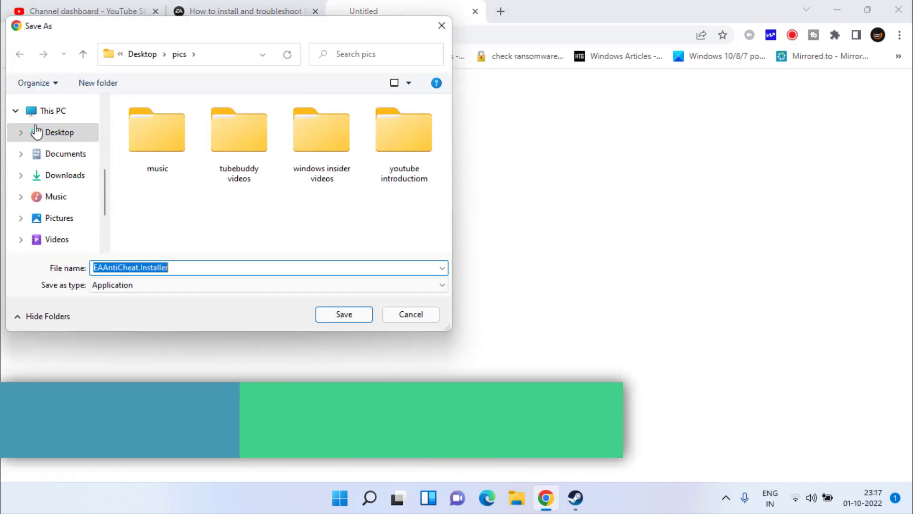
left_click(344, 314)
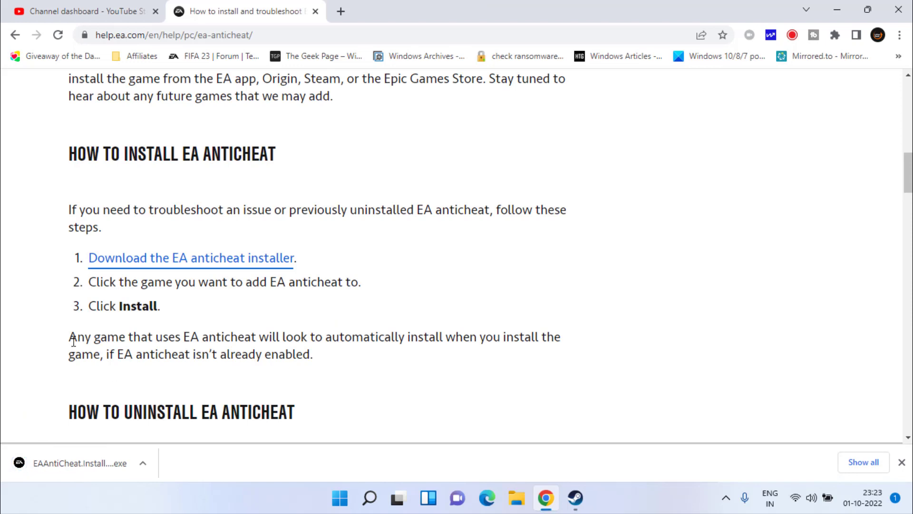
left_click(88, 462)
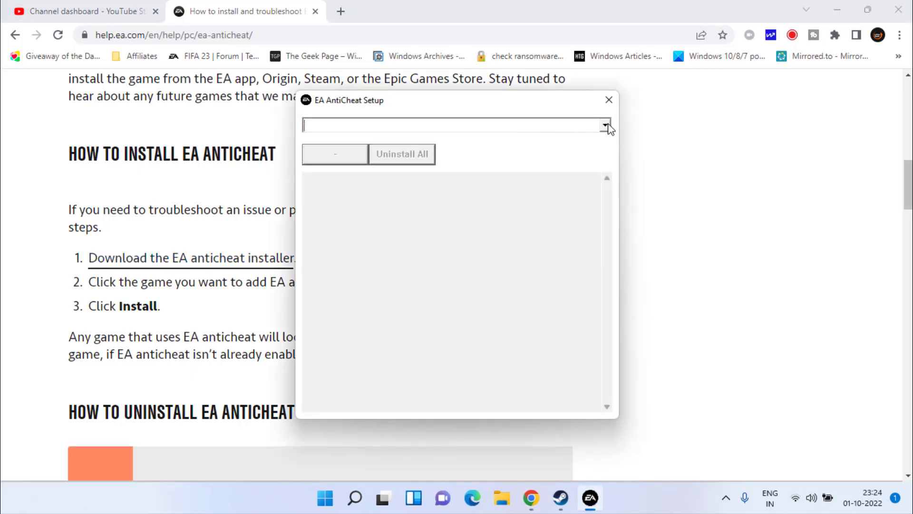
- Install EA AntiCheat for FIFA 23 in the setup window until Install success is logged
left_click(604, 125)
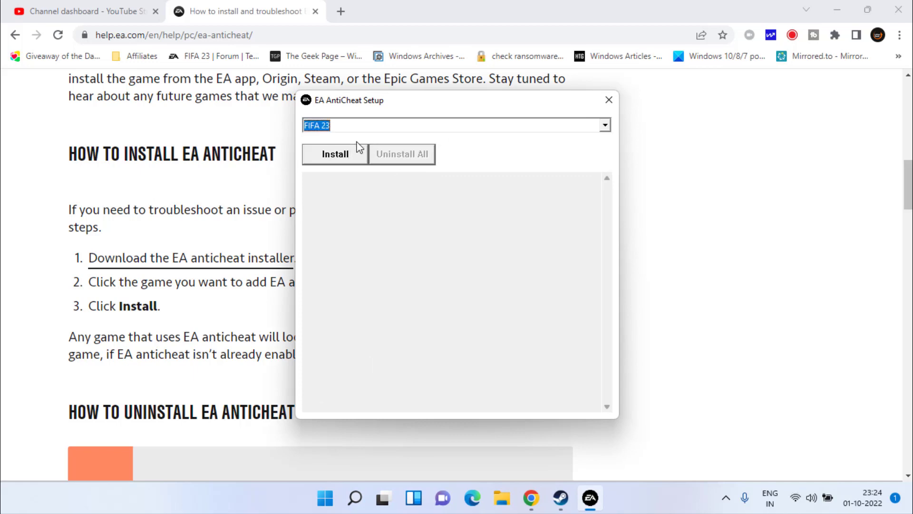
left_click(335, 154)
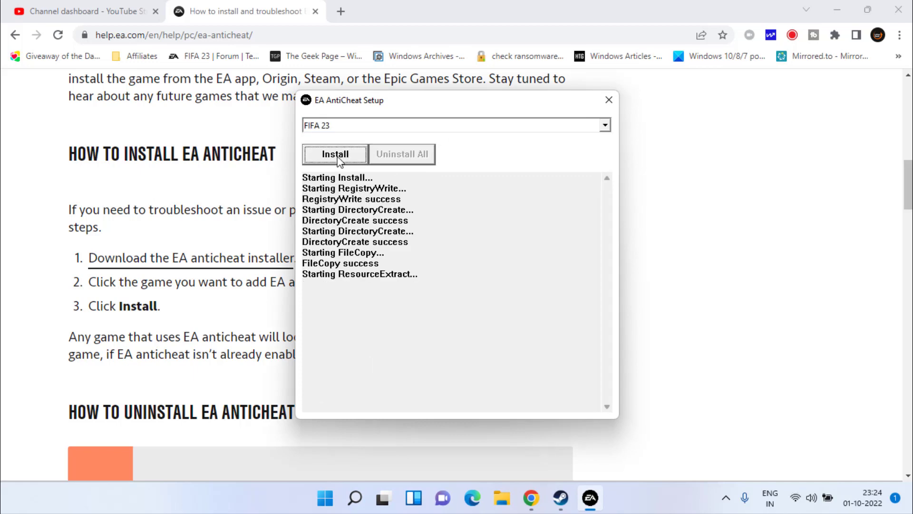
left_click(335, 154)
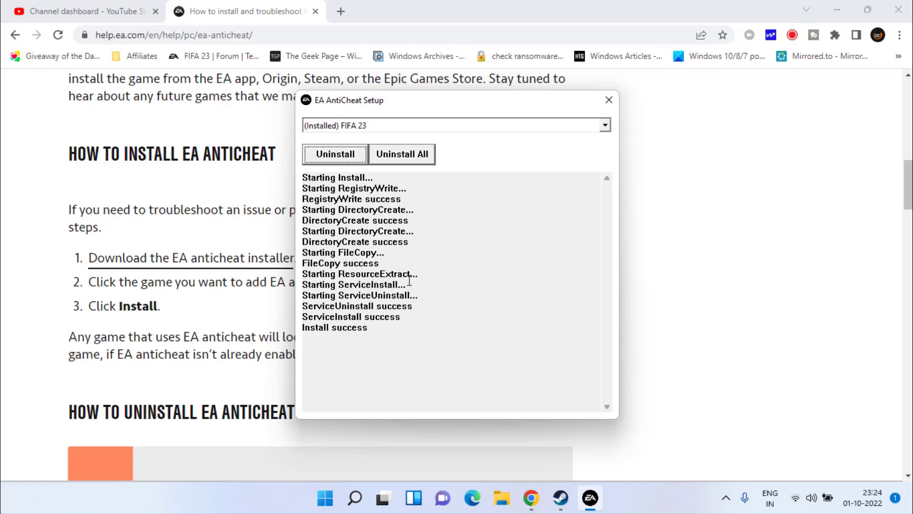
double_click(361, 327)
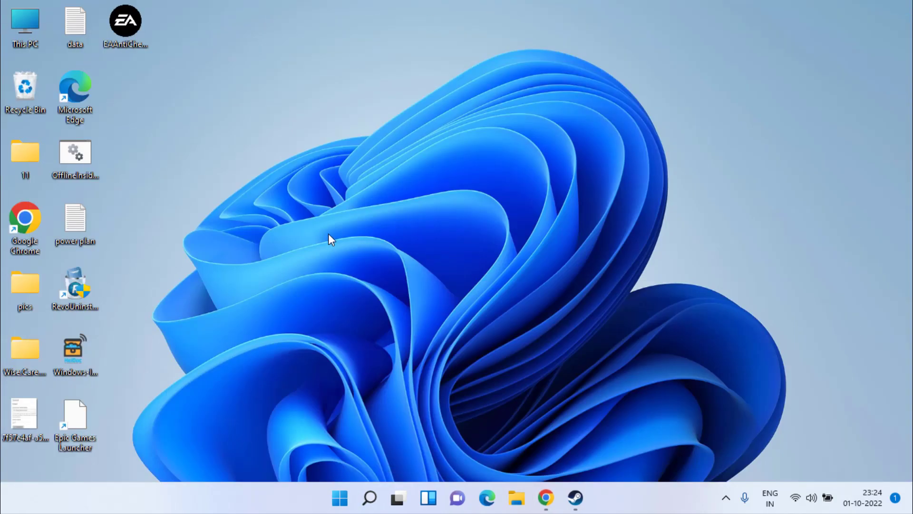
mouse_move(419, 266)
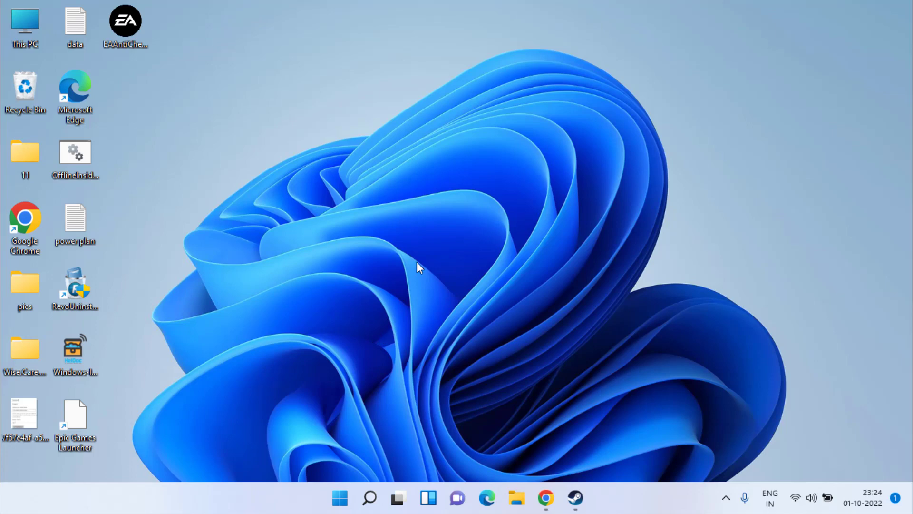
- Search Start for 'windows security' and launch the Windows Security app
left_click(339, 498)
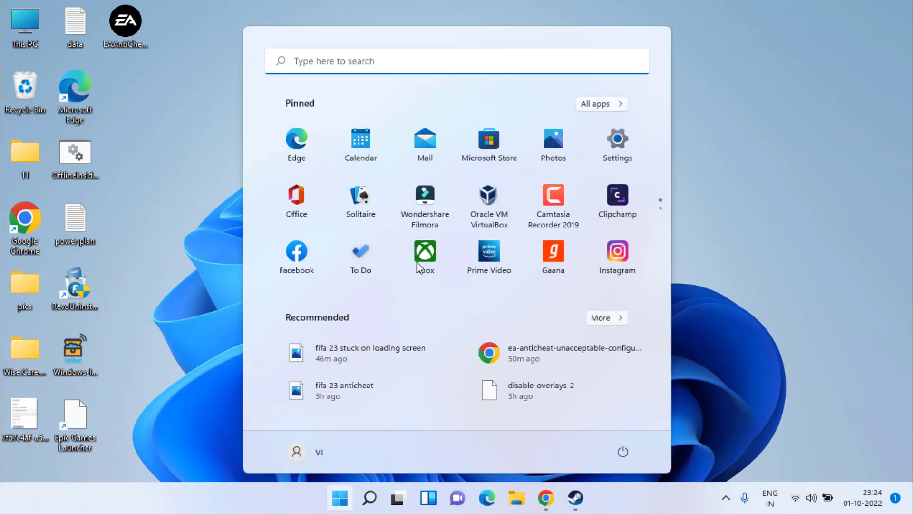
type("windows security")
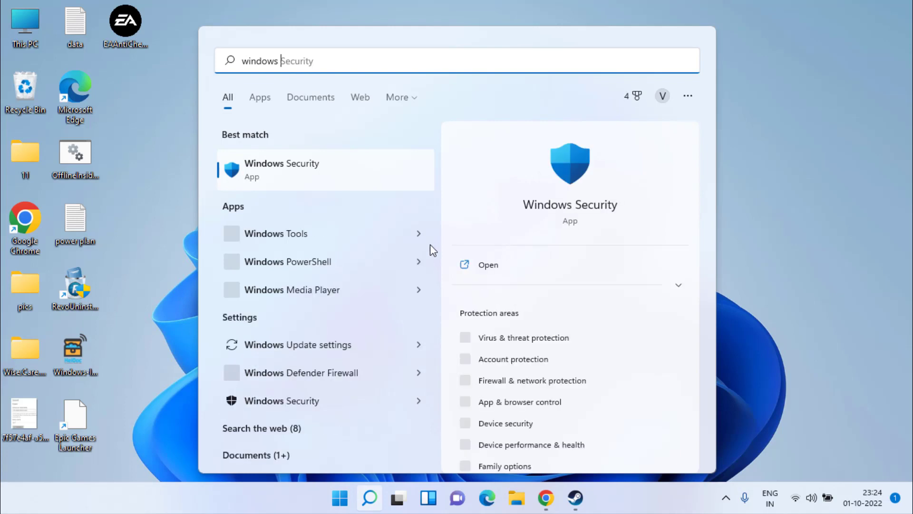
left_click(281, 170)
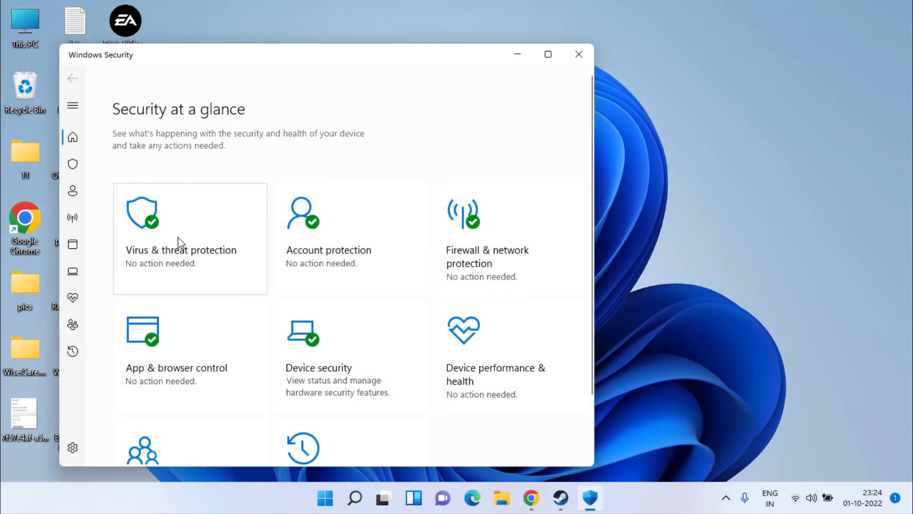
- Turn Real-time protection off under Virus & threat protection settings, confirm, and close Windows Security
left_click(181, 238)
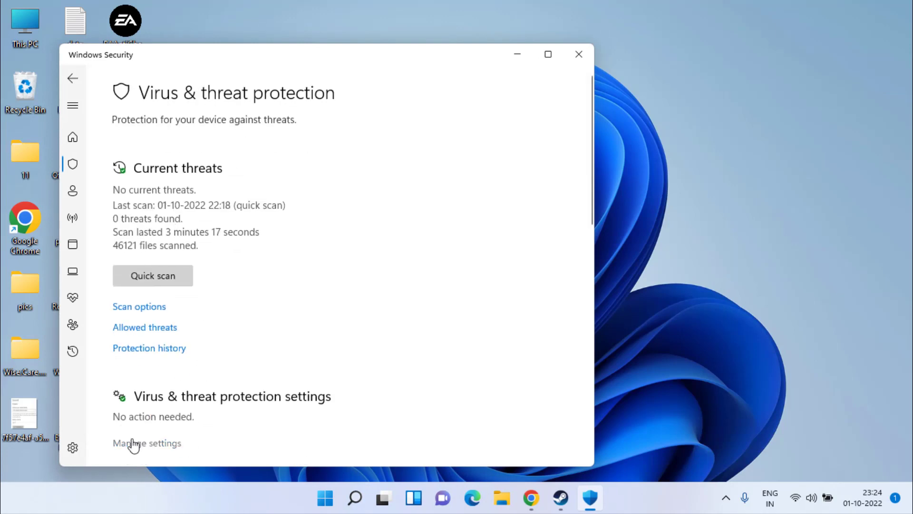
left_click(146, 443)
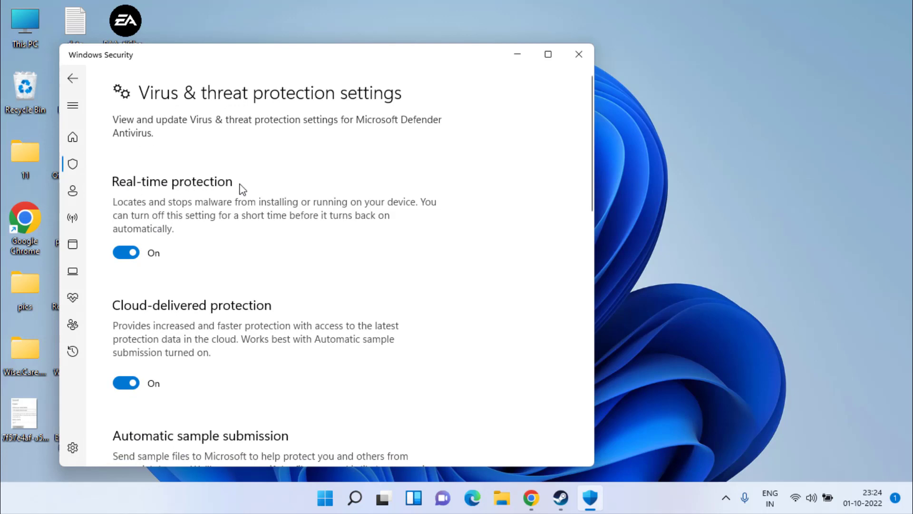
left_click(125, 252)
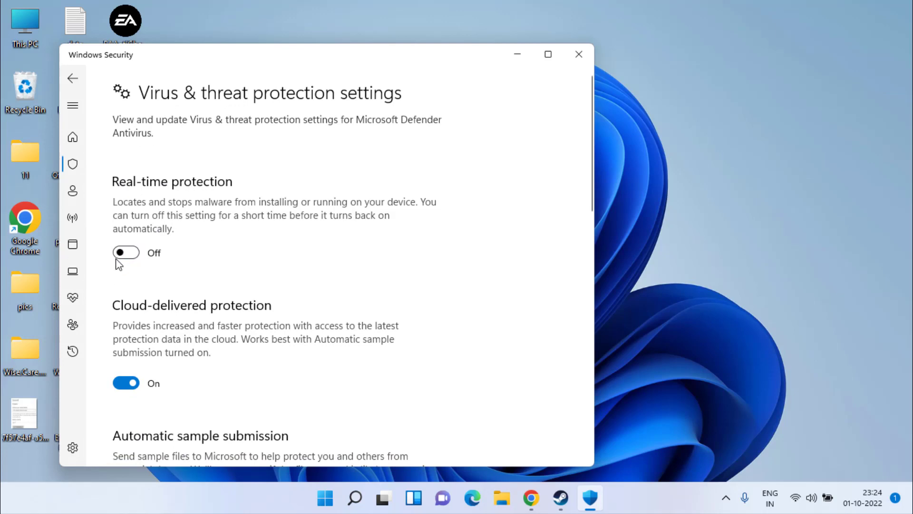
left_click(126, 252)
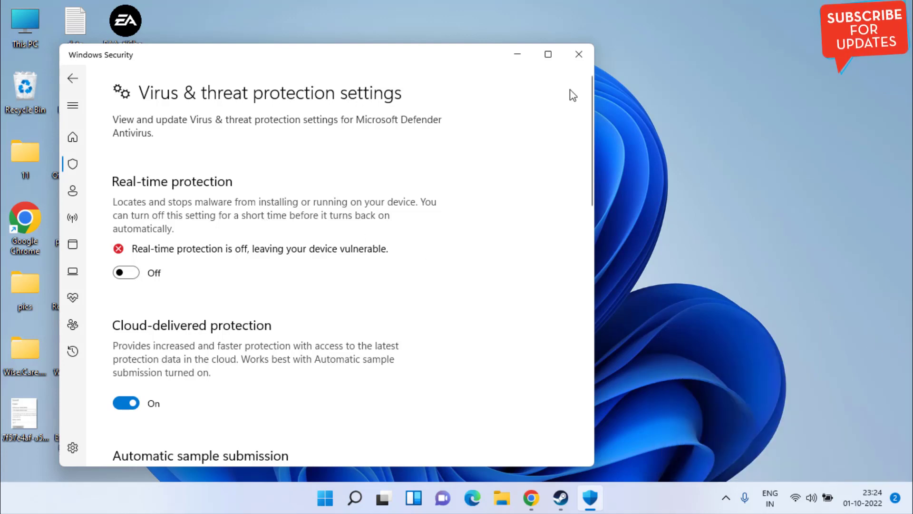
left_click(579, 55)
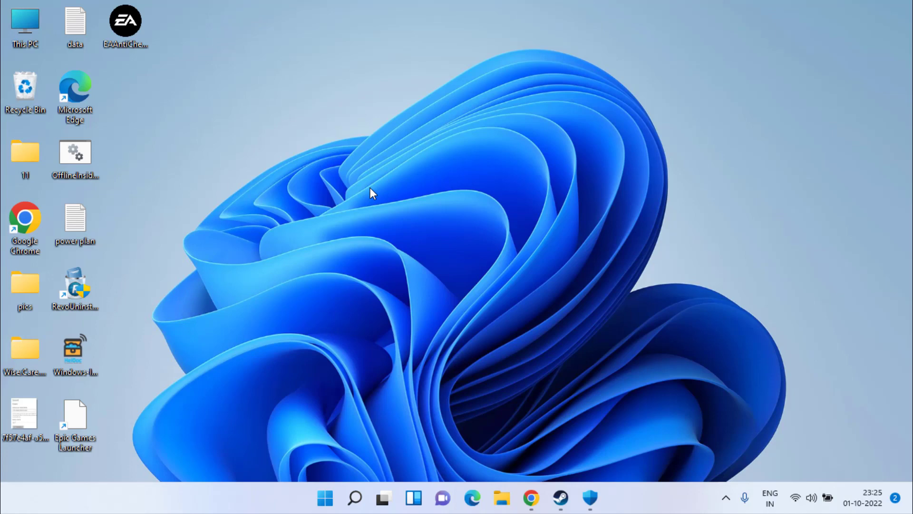
- Launch System Information by running msinfo32 from the Run box
key("win+r")
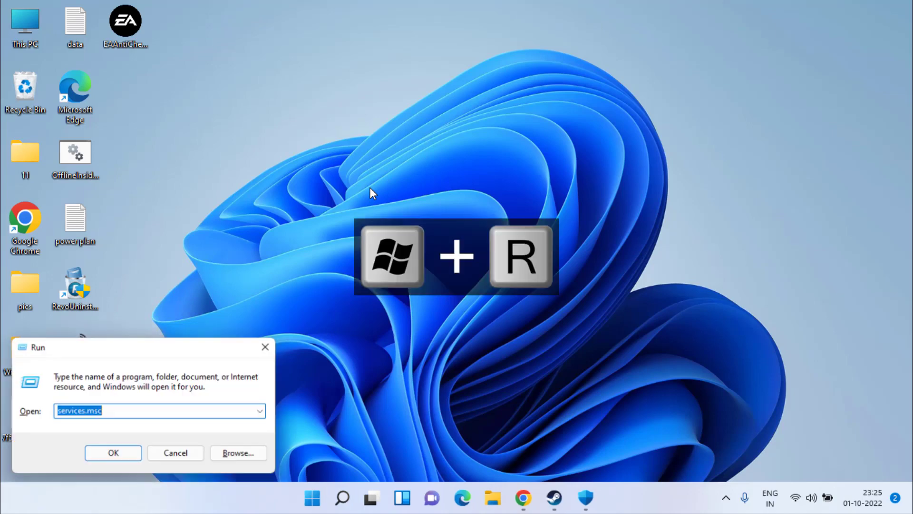
type("msinfo32")
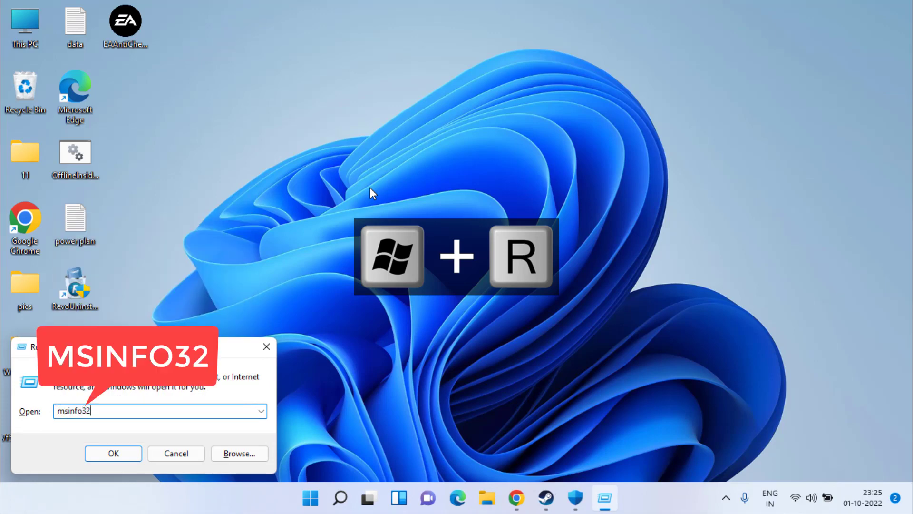
left_click(113, 453)
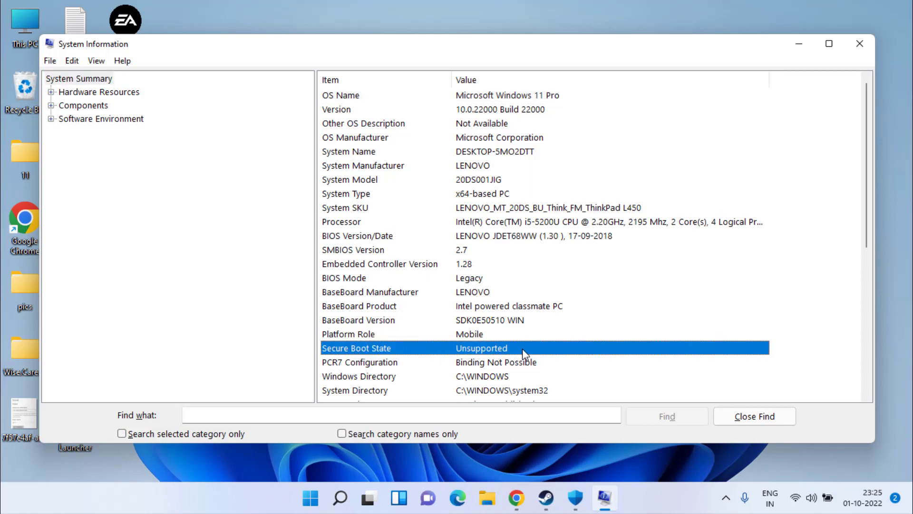
mouse_move(297, 325)
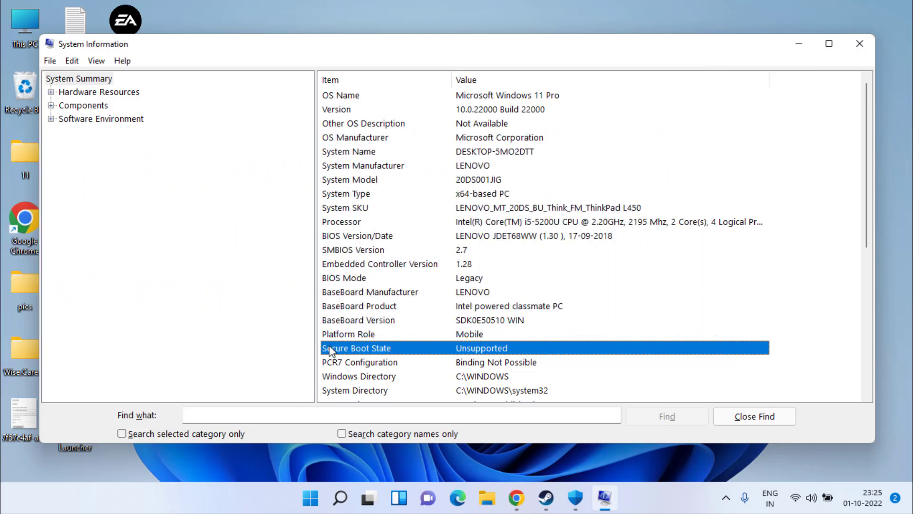
mouse_move(648, 92)
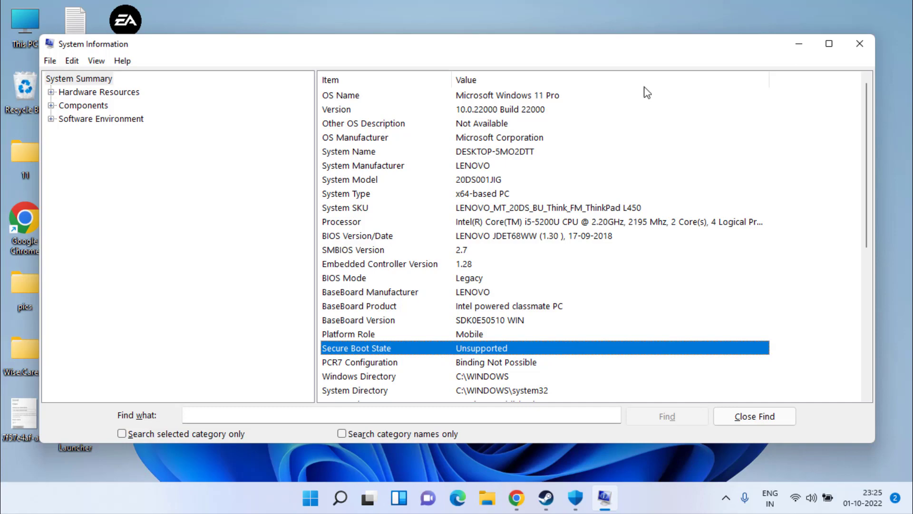
- Close System Information after noting Secure Boot State is Unsupported
left_click(860, 44)
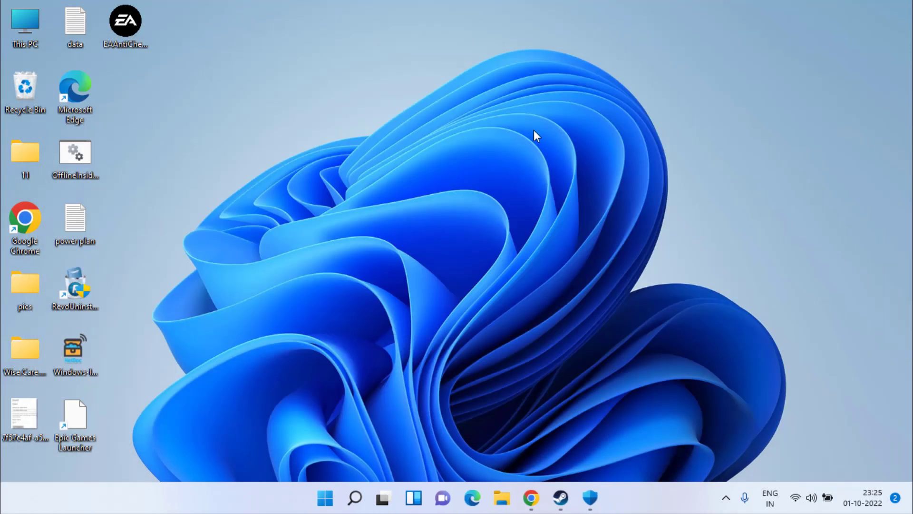